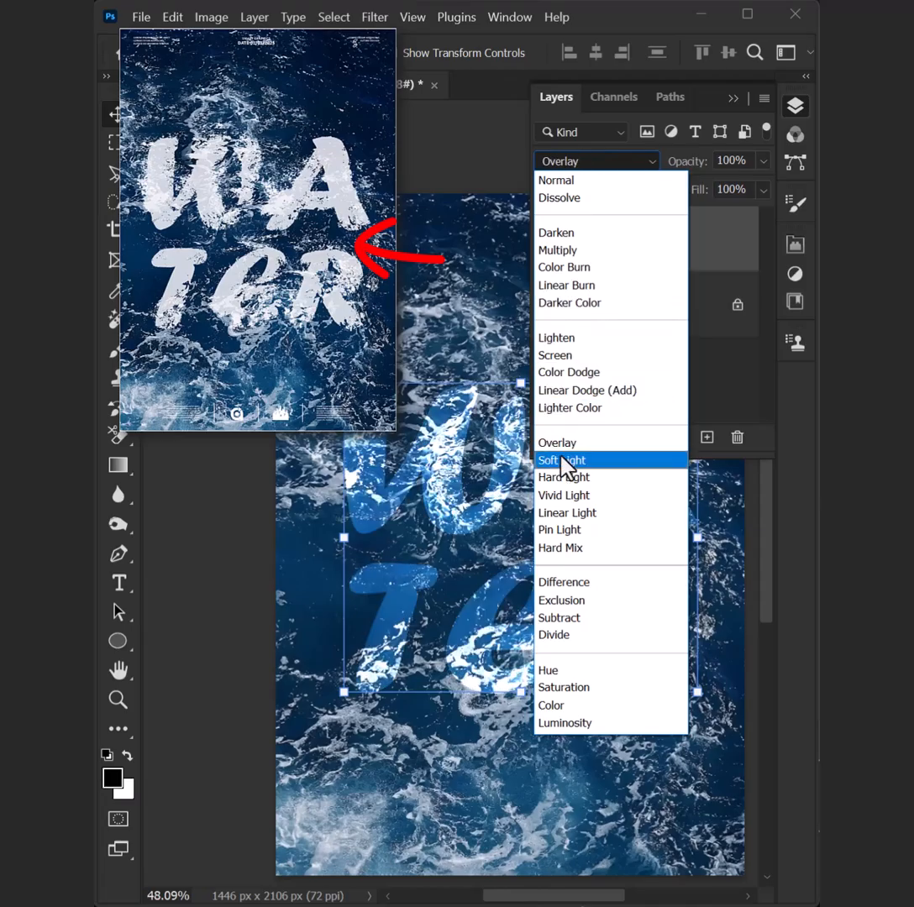
# Step: Select the ocean Background layer and save the image as Smart Graphics1.psd
pyautogui.click(561, 460)
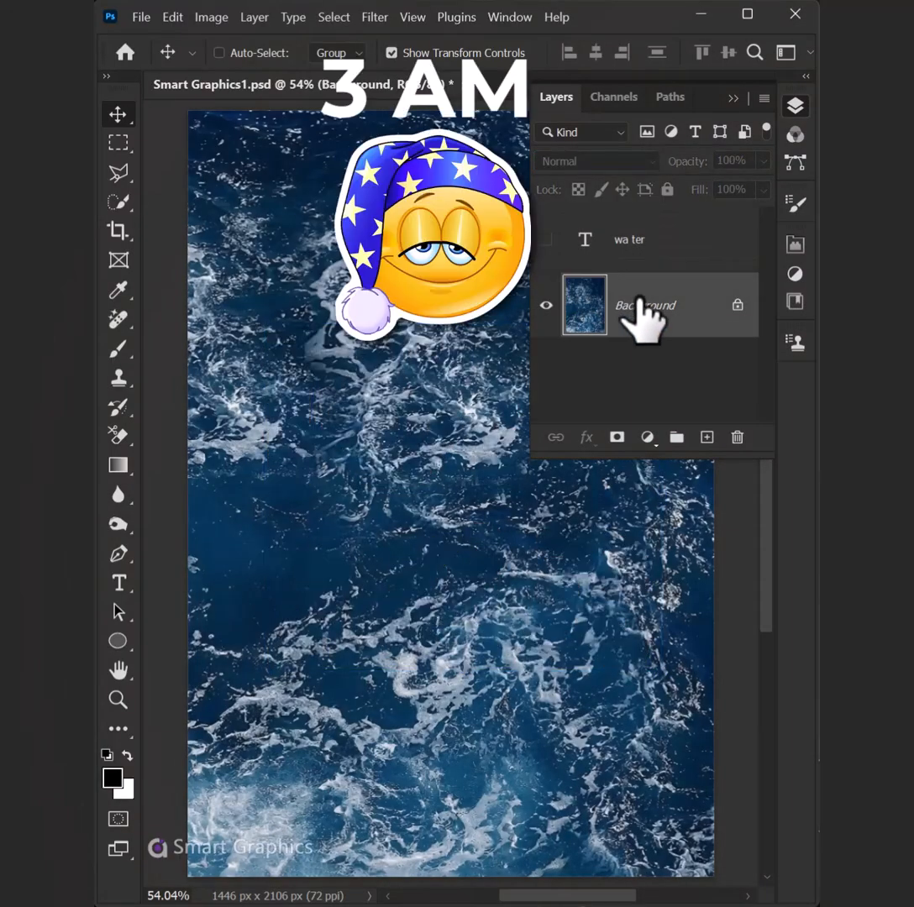
pyautogui.click(140, 17)
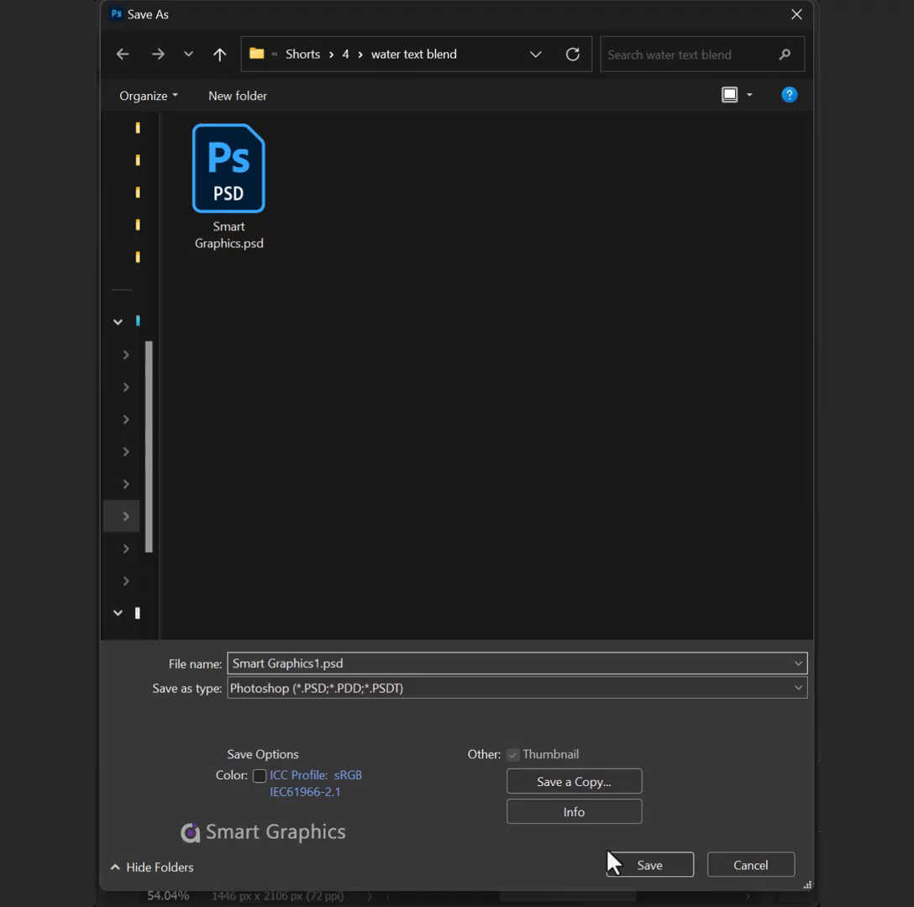
pyautogui.click(648, 864)
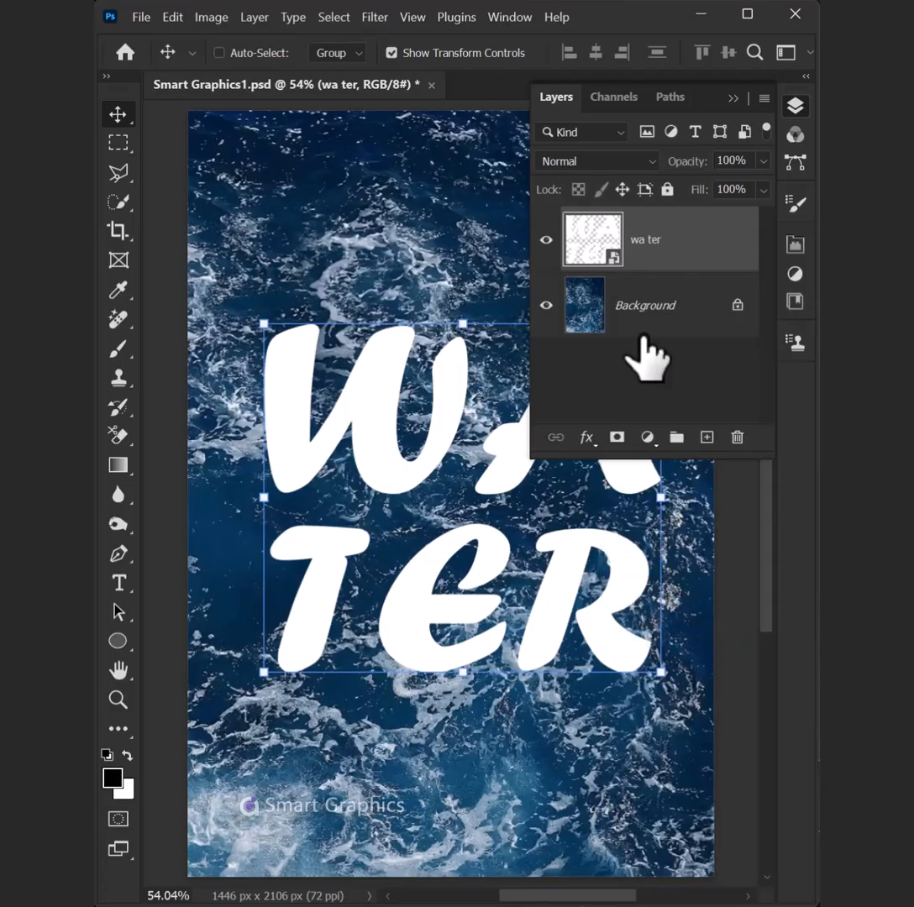
# Step: Apply Displace (horizontal 30, vertical 60) to WATER using Smart Graphics1.psd as the map
pyautogui.click(375, 16)
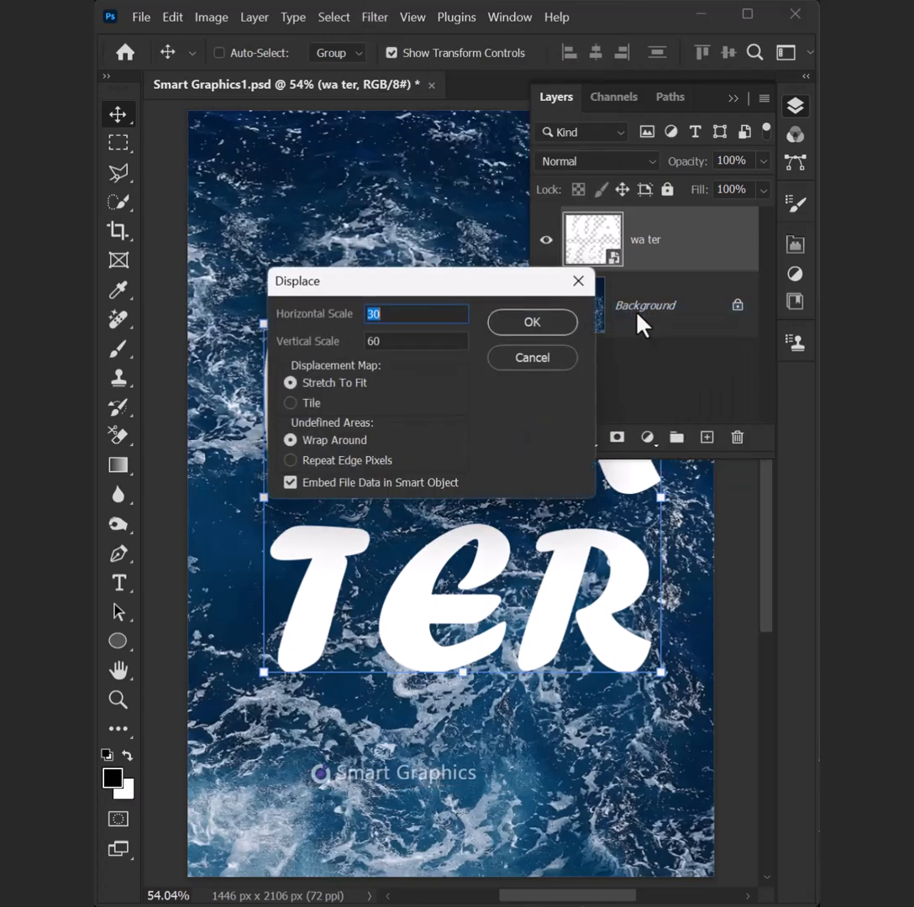
pyautogui.moveTo(522, 315)
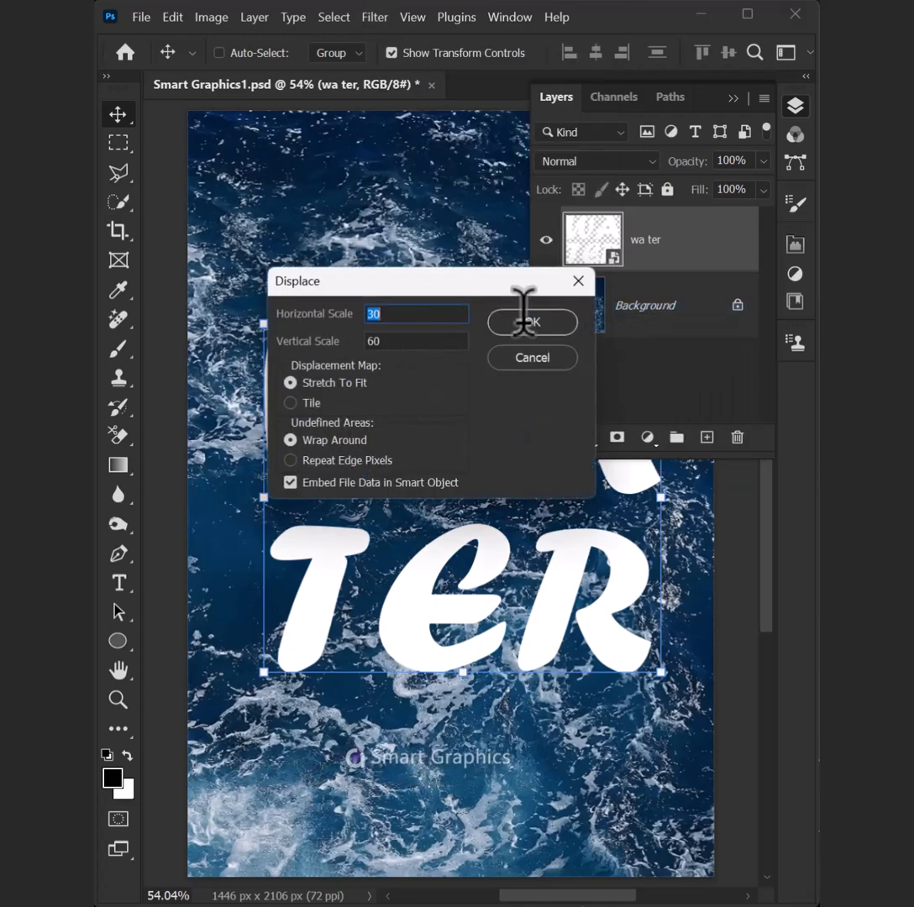
pyautogui.click(531, 323)
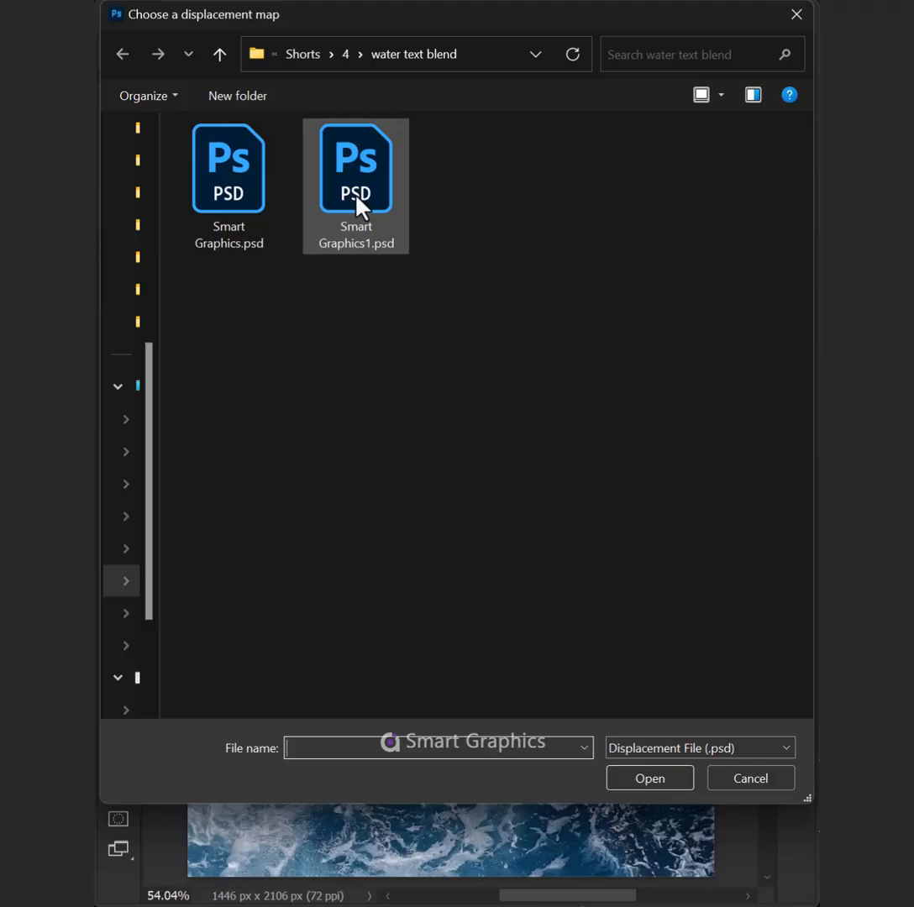
pyautogui.click(355, 168)
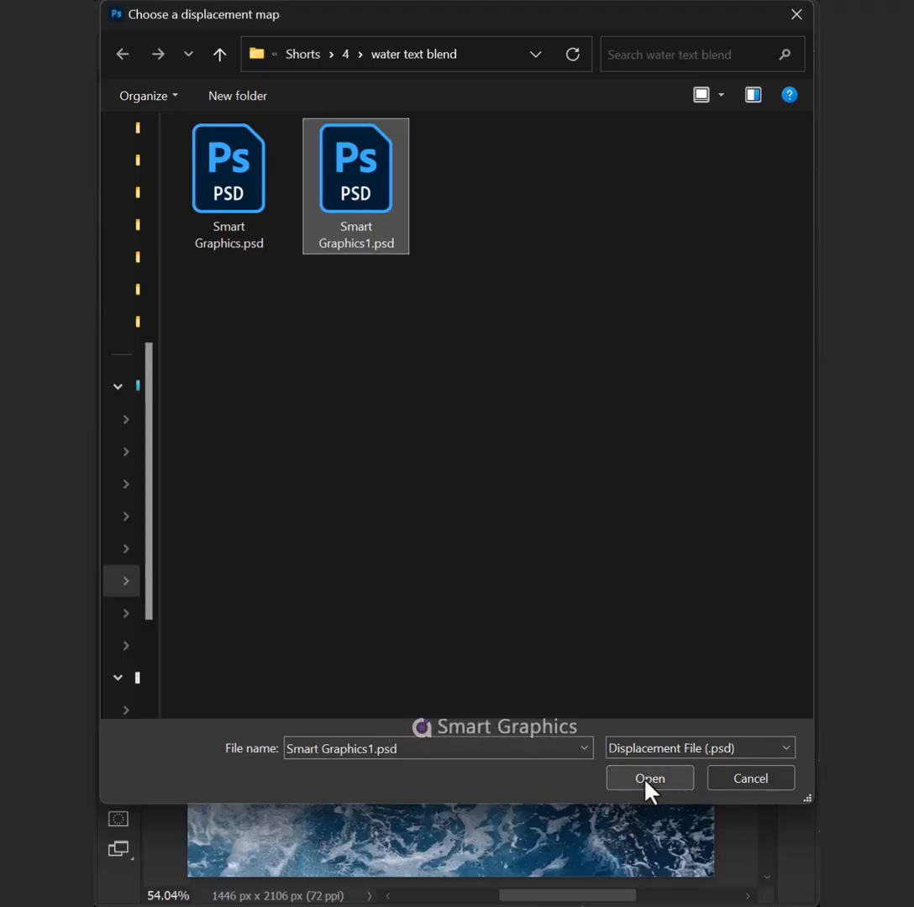
pyautogui.click(649, 777)
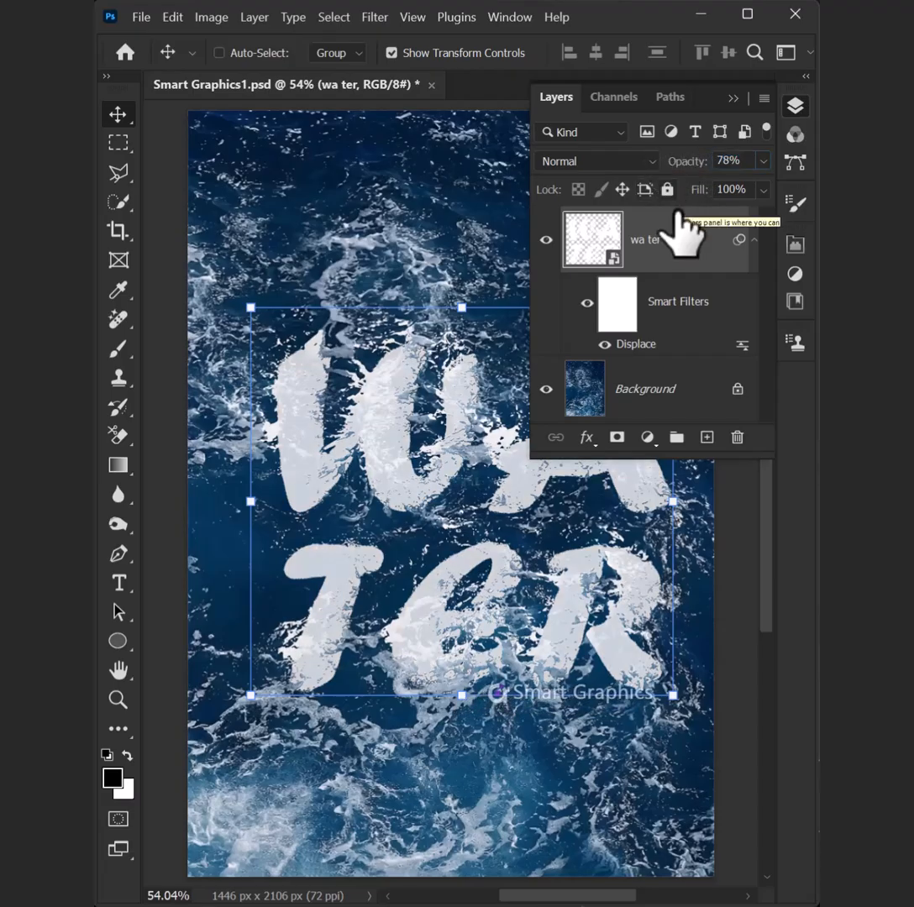
# Step: Stamp the visible layers into a new Layer 1 and set its blend mode to Soft Light
pyautogui.press('ctrl+shift+alt+e')
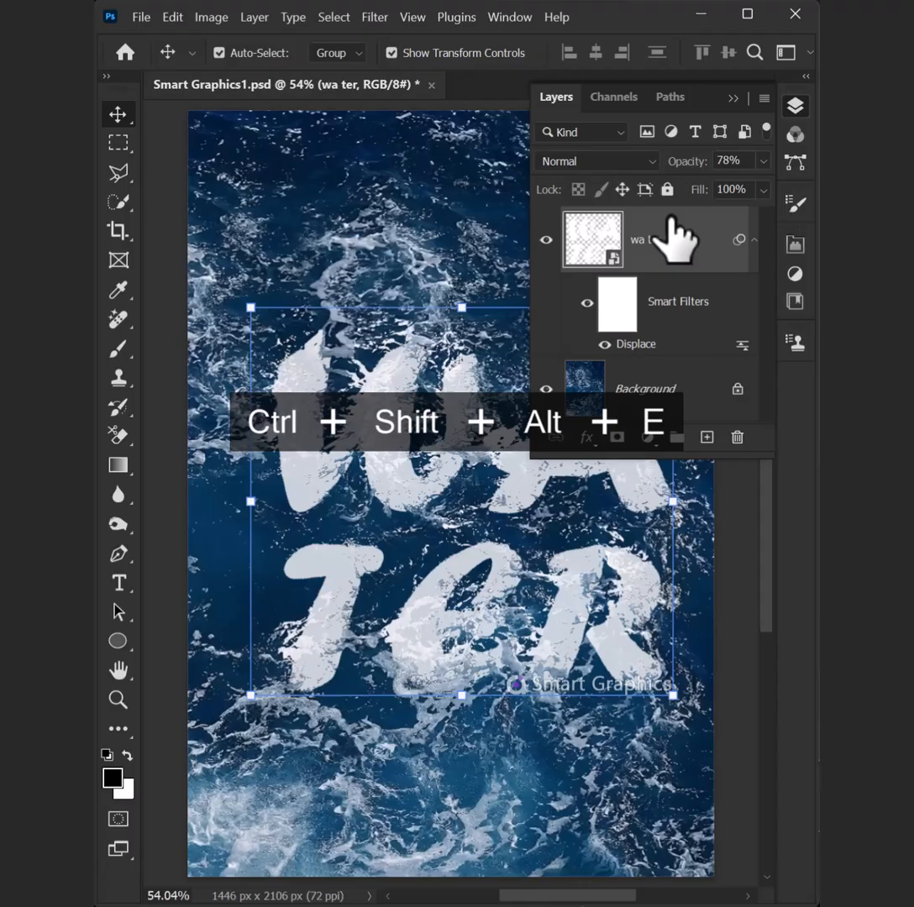
pyautogui.press('ctrl+shift+alt+e')
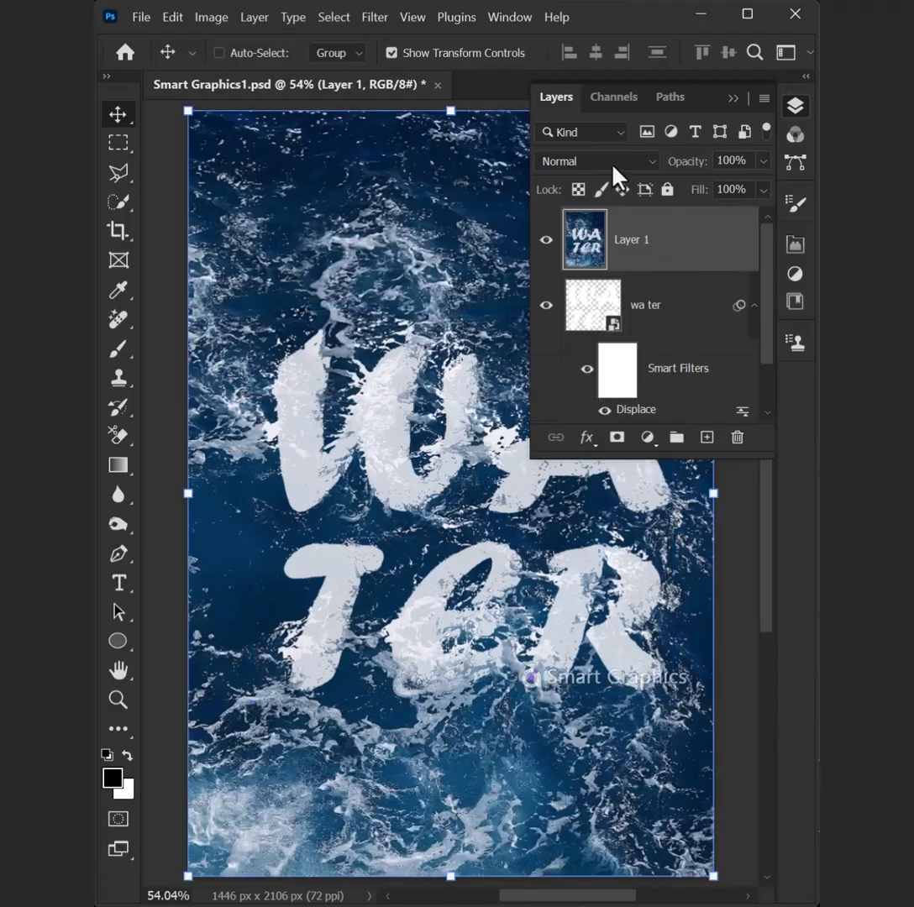
pyautogui.click(596, 161)
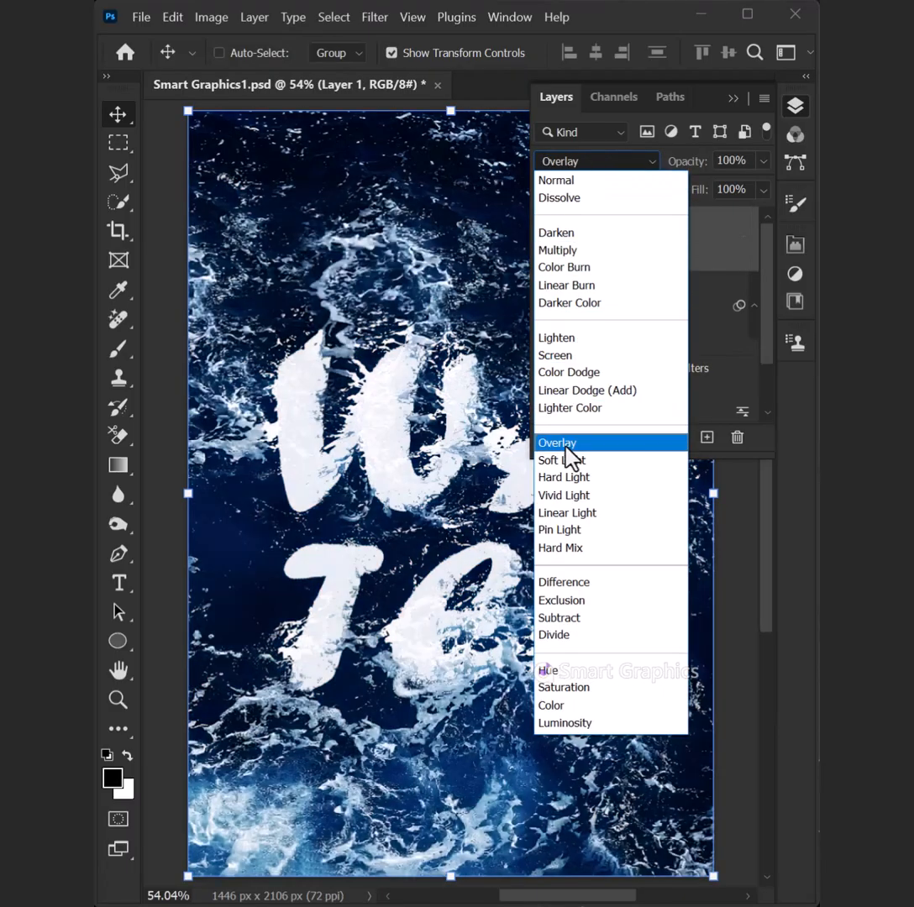
pyautogui.click(560, 459)
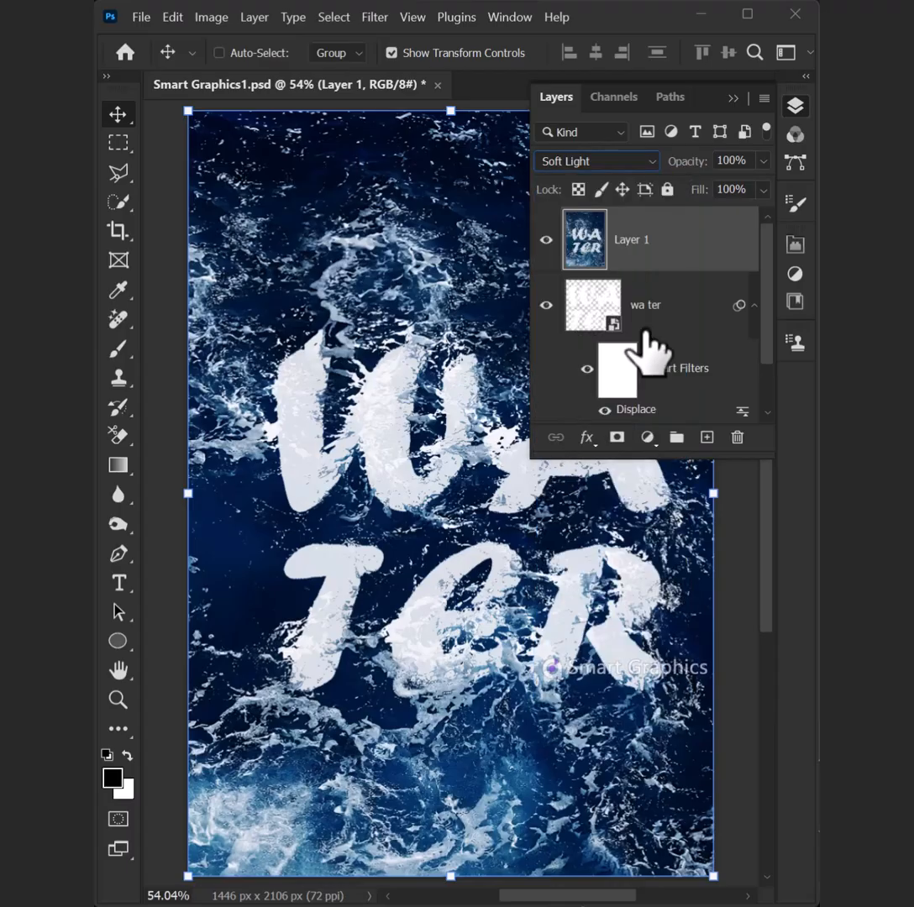